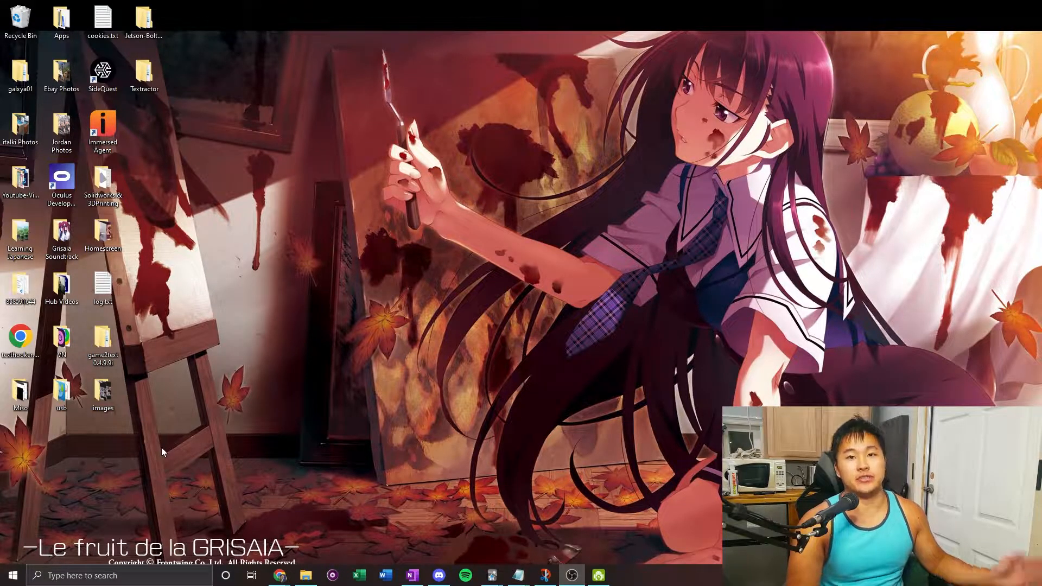
# Step: Launch Command Prompt by searching for cmd from the Start menu
pyautogui.write('cmd')
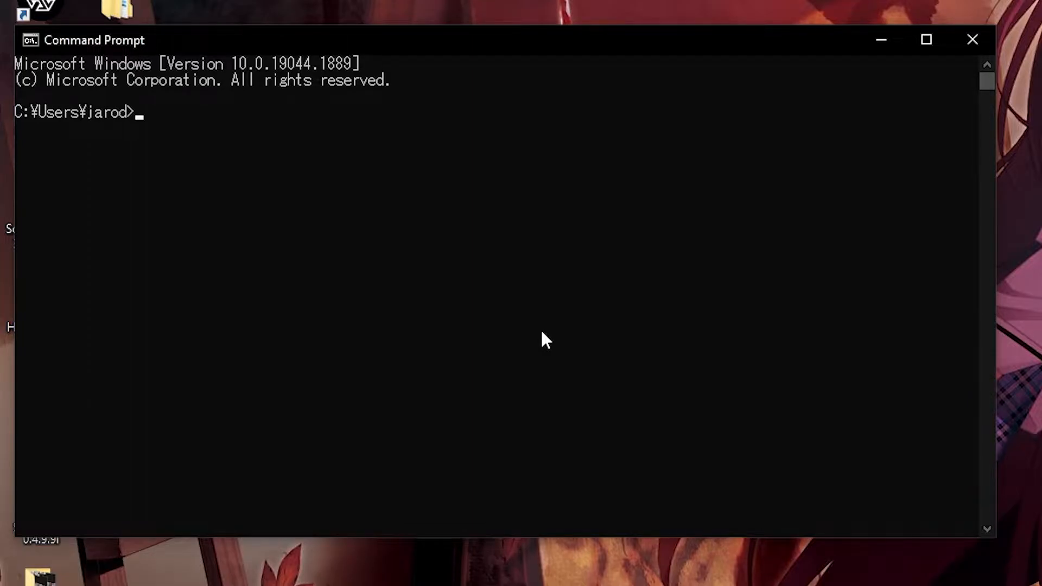
# Step: Run mpv, yt-dlp, ffmpeg and a made-up command to check each is recognized
pyautogui.write('mpv')
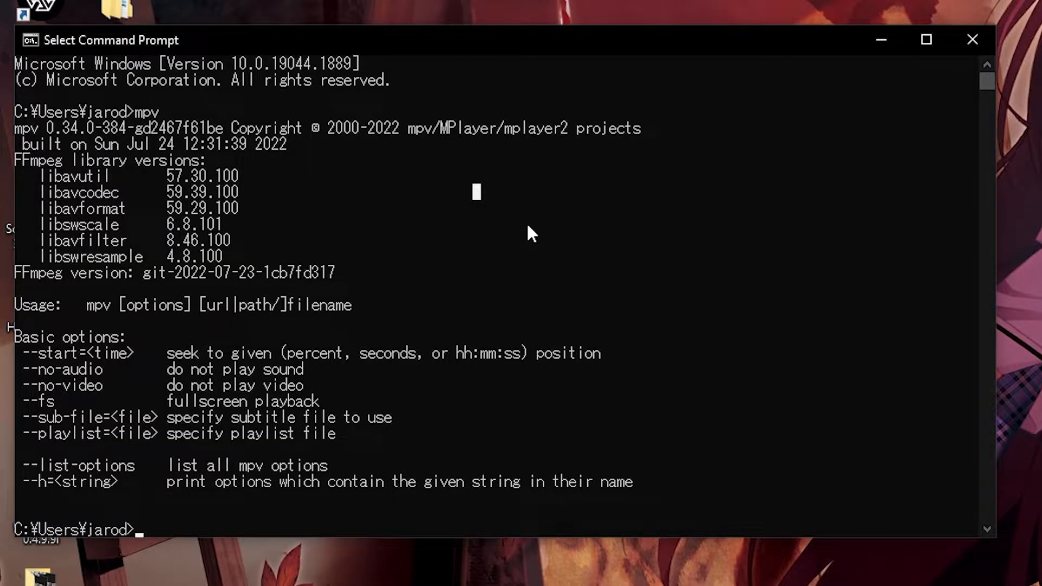
pyautogui.write('yt-dlp')
pyautogui.write('youtube-dl')
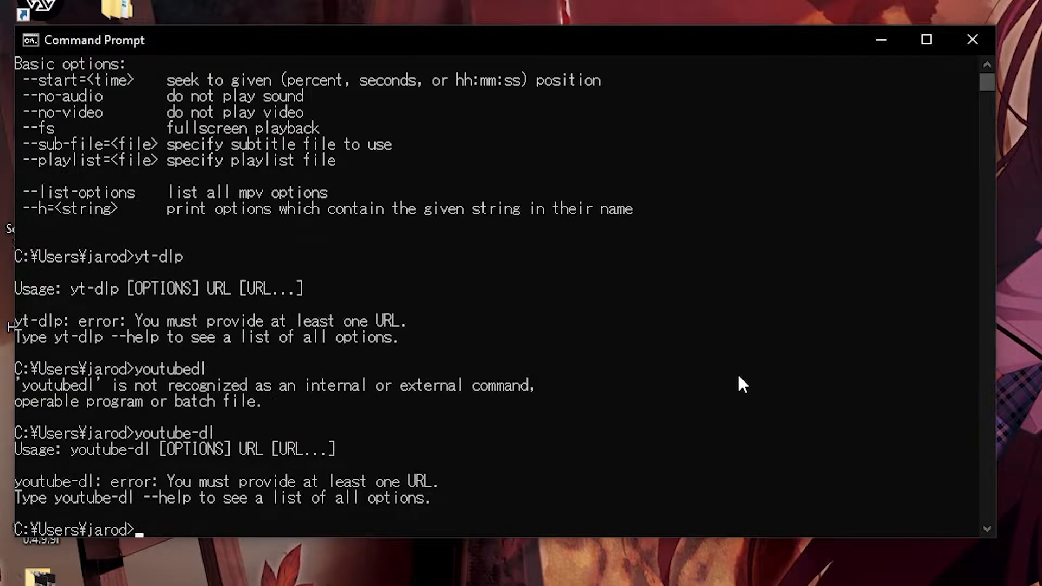
pyautogui.write('ffmpeg')
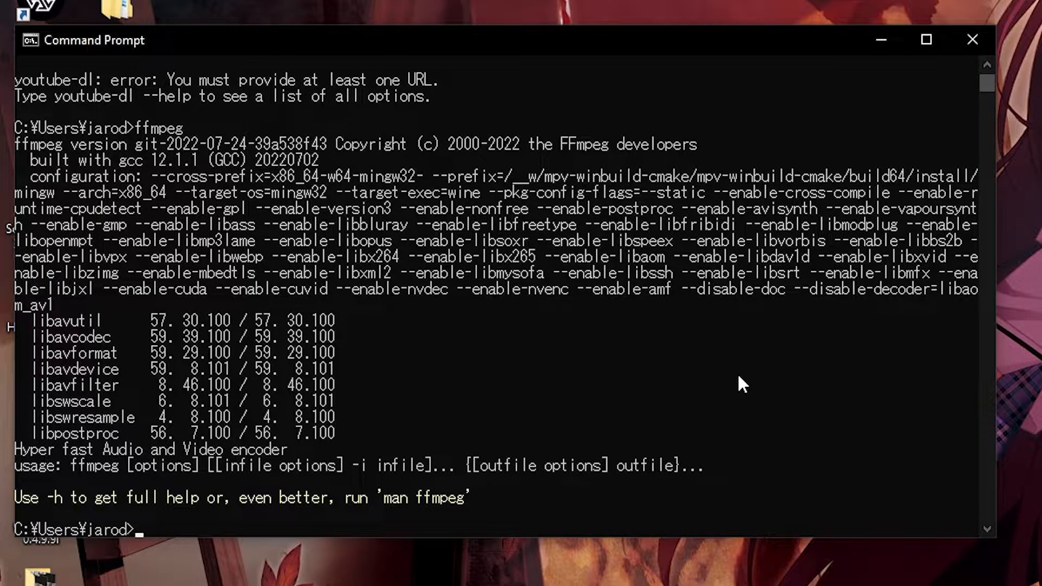
pyautogui.write('asdjlhjasl')
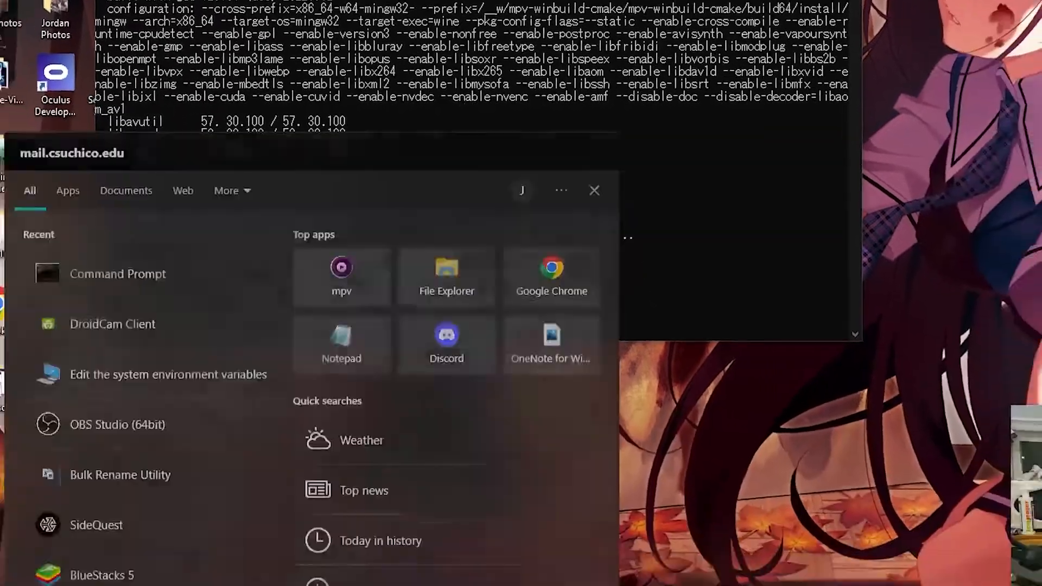
# Step: Search 'system Information', then open File Explorer at This PC from the taskbar
pyautogui.write('system Information')
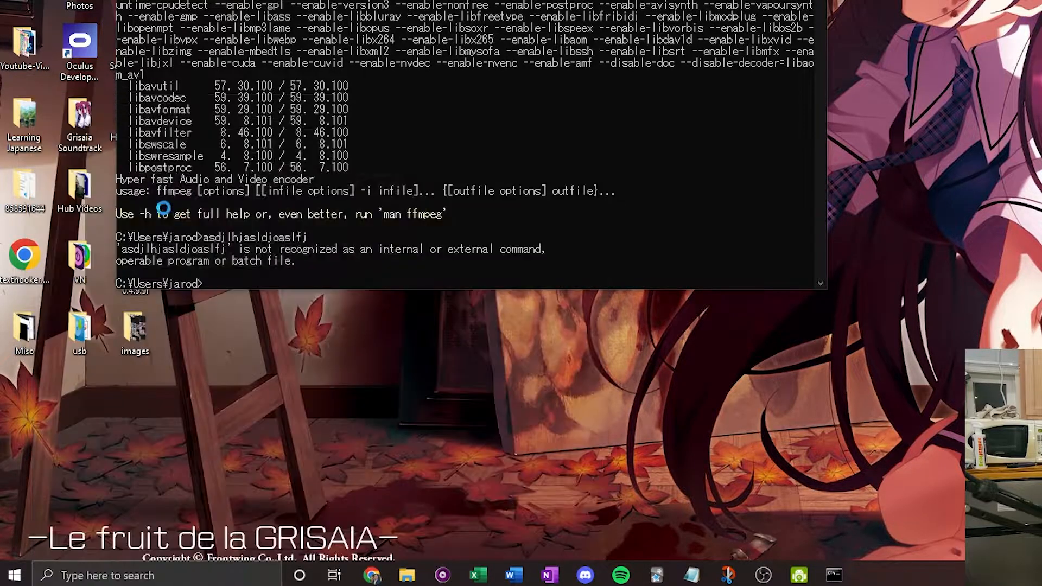
pyautogui.click(334, 361)
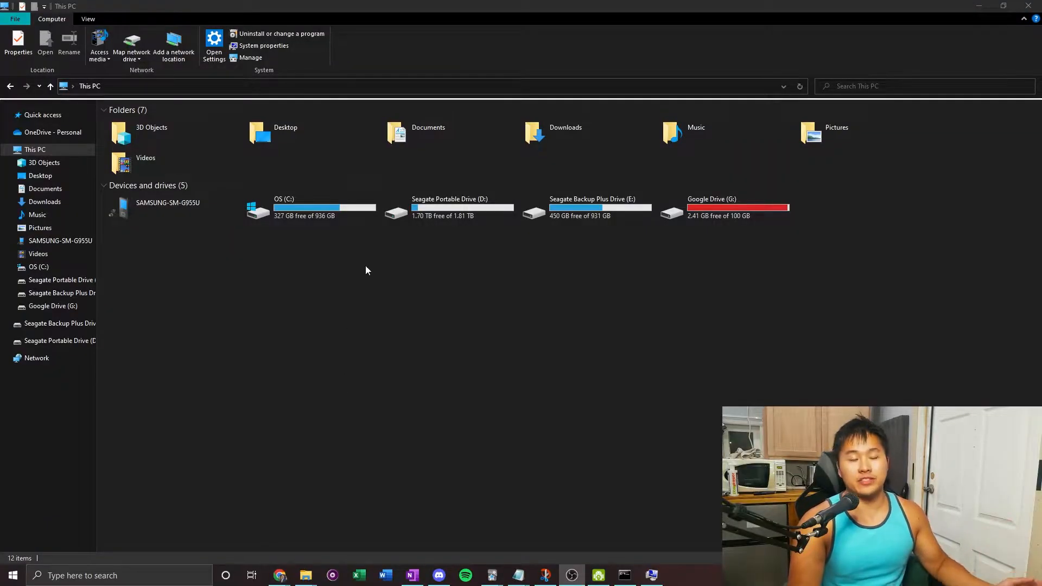
# Step: Browse to C:\Program Files\mpv, showing mpv.exe, ffmpeg.exe and youtube-dl.exe
pyautogui.doubleClick(284, 208)
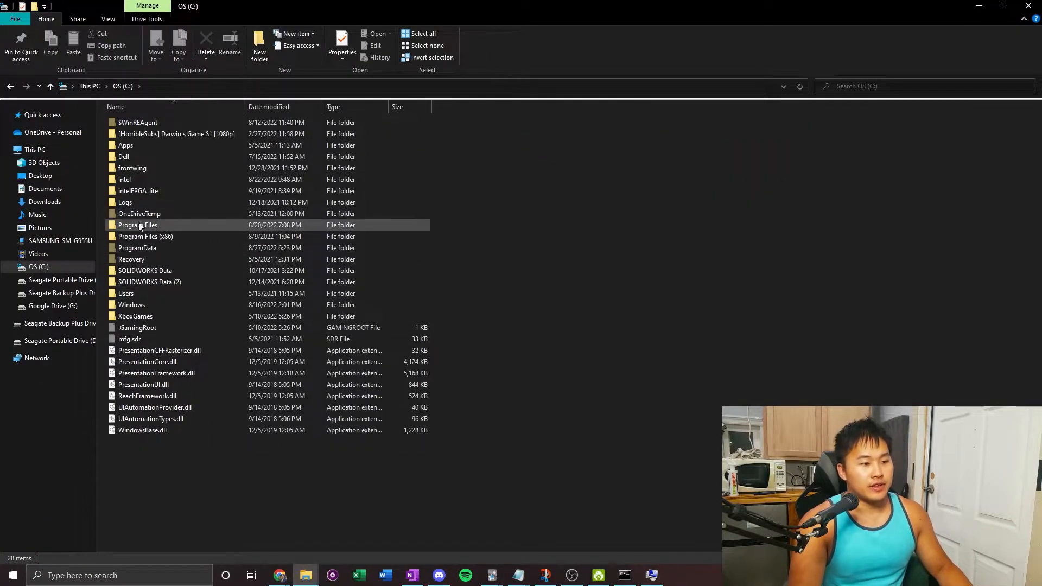
pyautogui.doubleClick(137, 225)
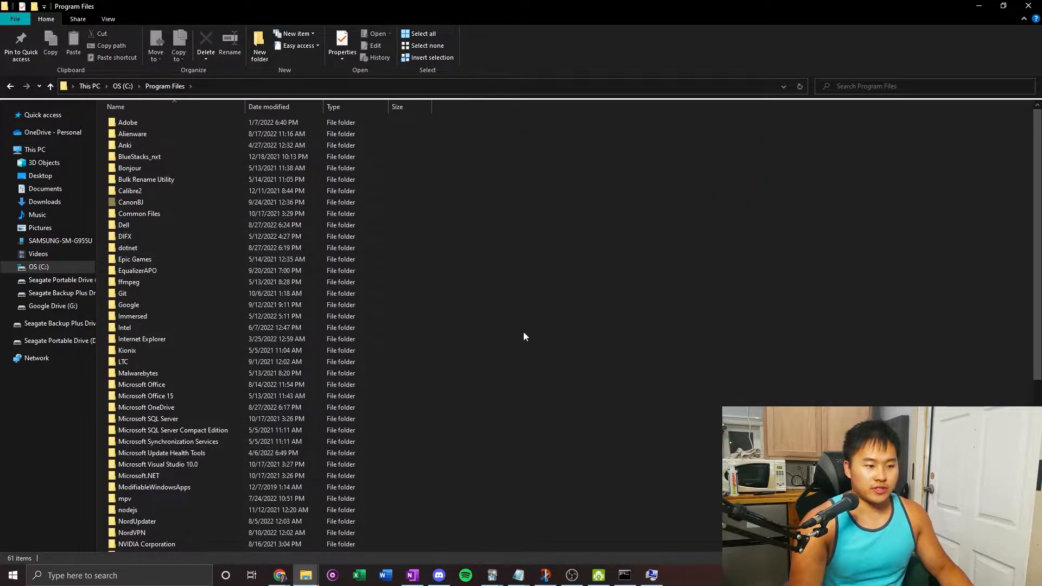
pyautogui.scroll(-3)
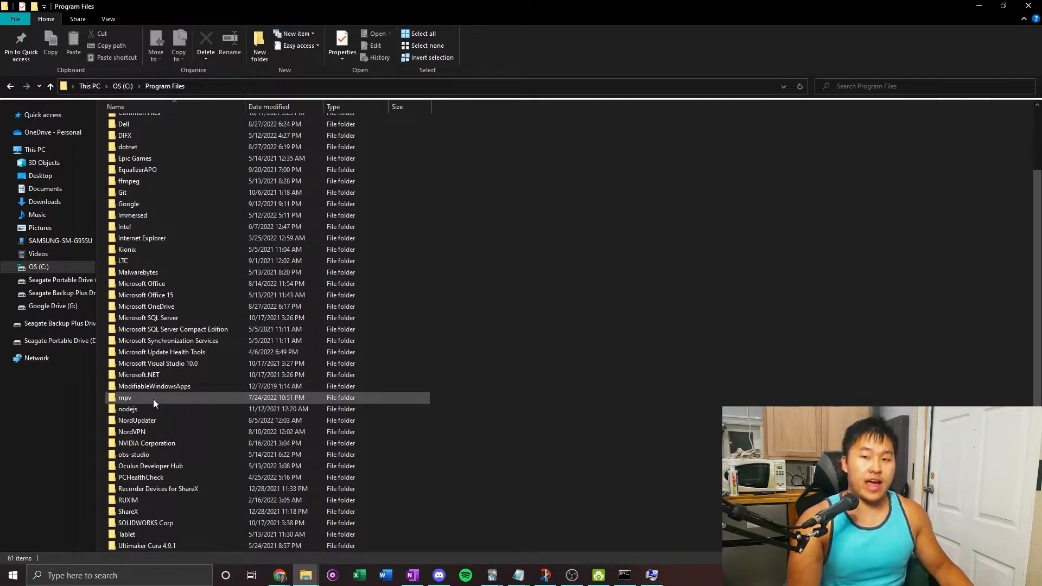
pyautogui.doubleClick(124, 397)
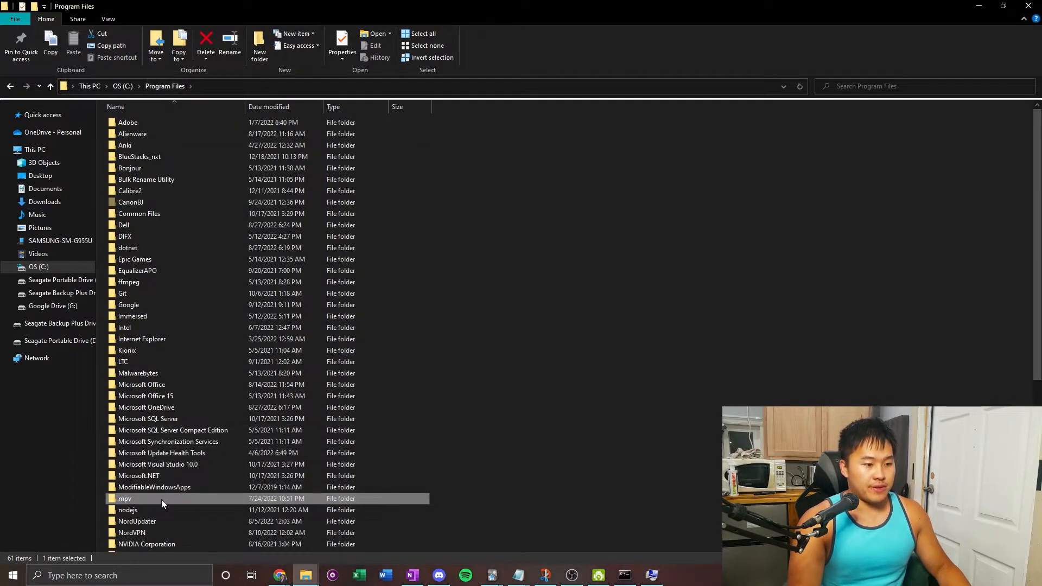
pyautogui.doubleClick(125, 498)
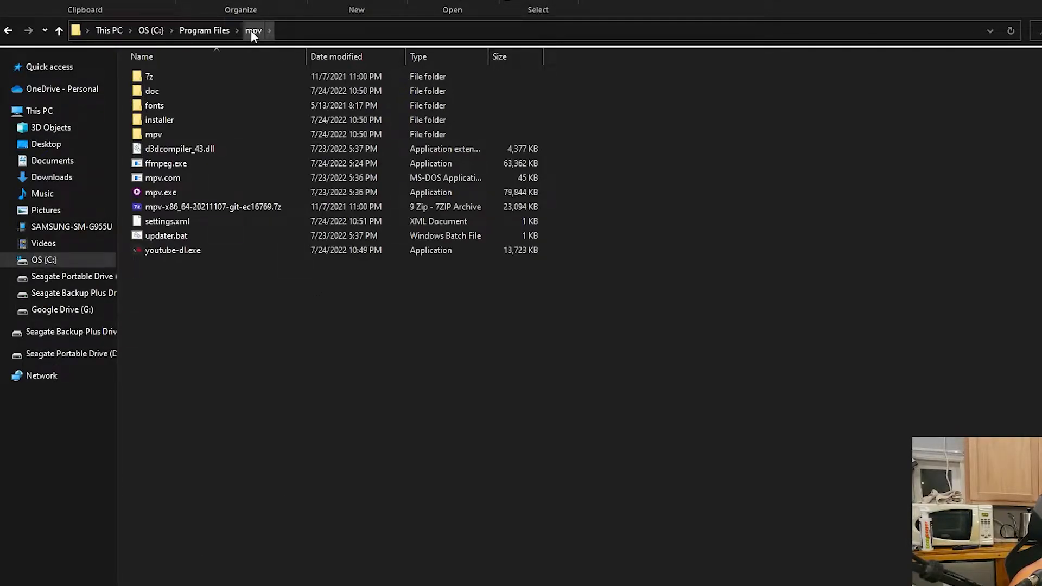
# Step: Copy the mpv folder address C:\Program Files\mpv as text from the address bar
pyautogui.rightClick(254, 30)
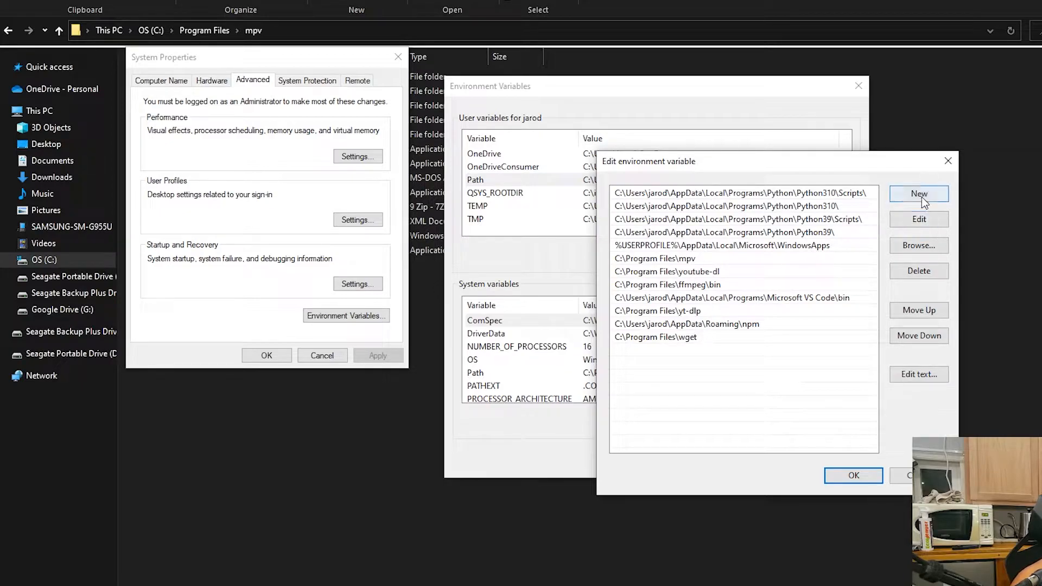
# Step: Paste C:\Program Files\mpv into a new Path entry row
pyautogui.rightClick(664, 350)
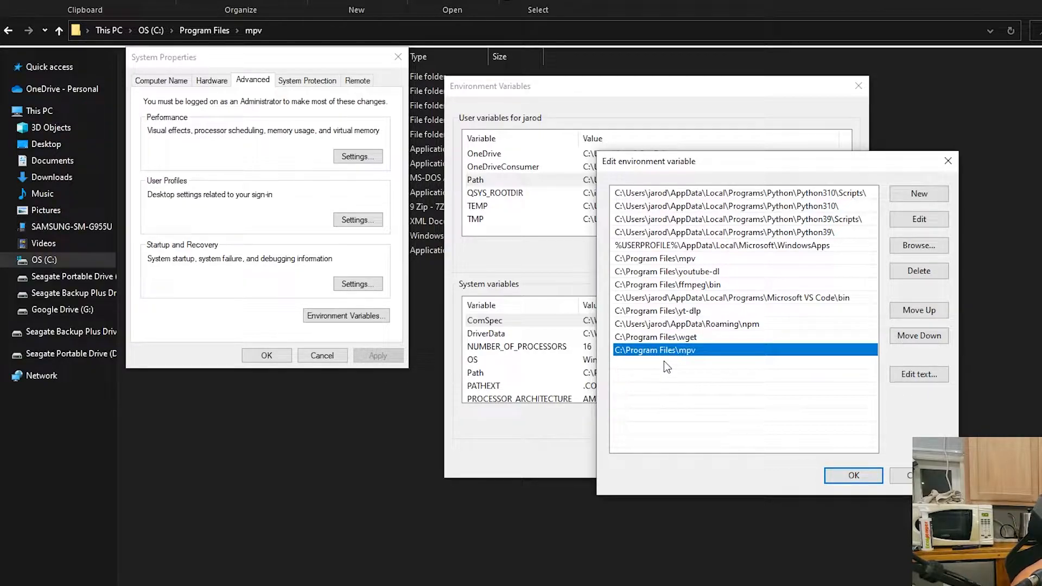
pyautogui.moveTo(710, 361)
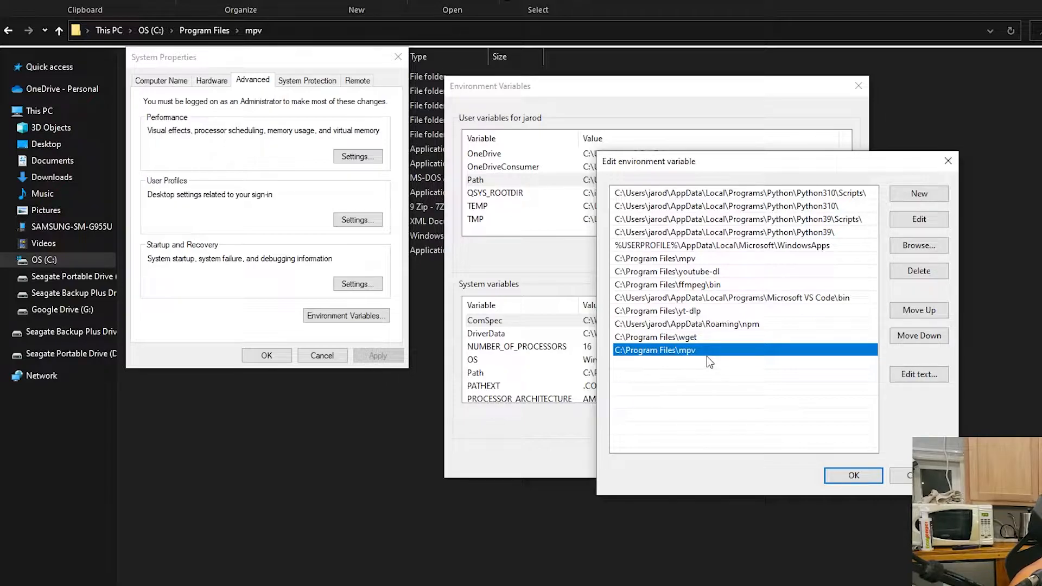